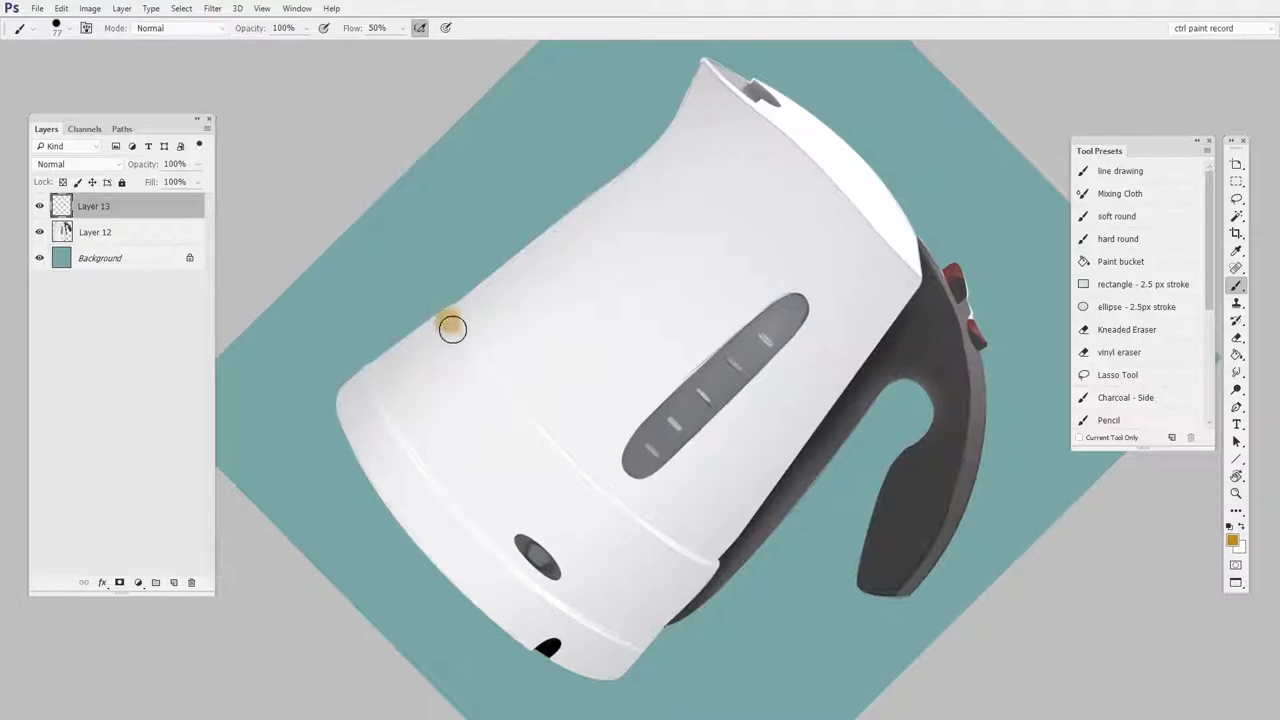
- Paint a broad orange band across the kettle's lower body on Layer 13
drag(452, 330, 790, 560)
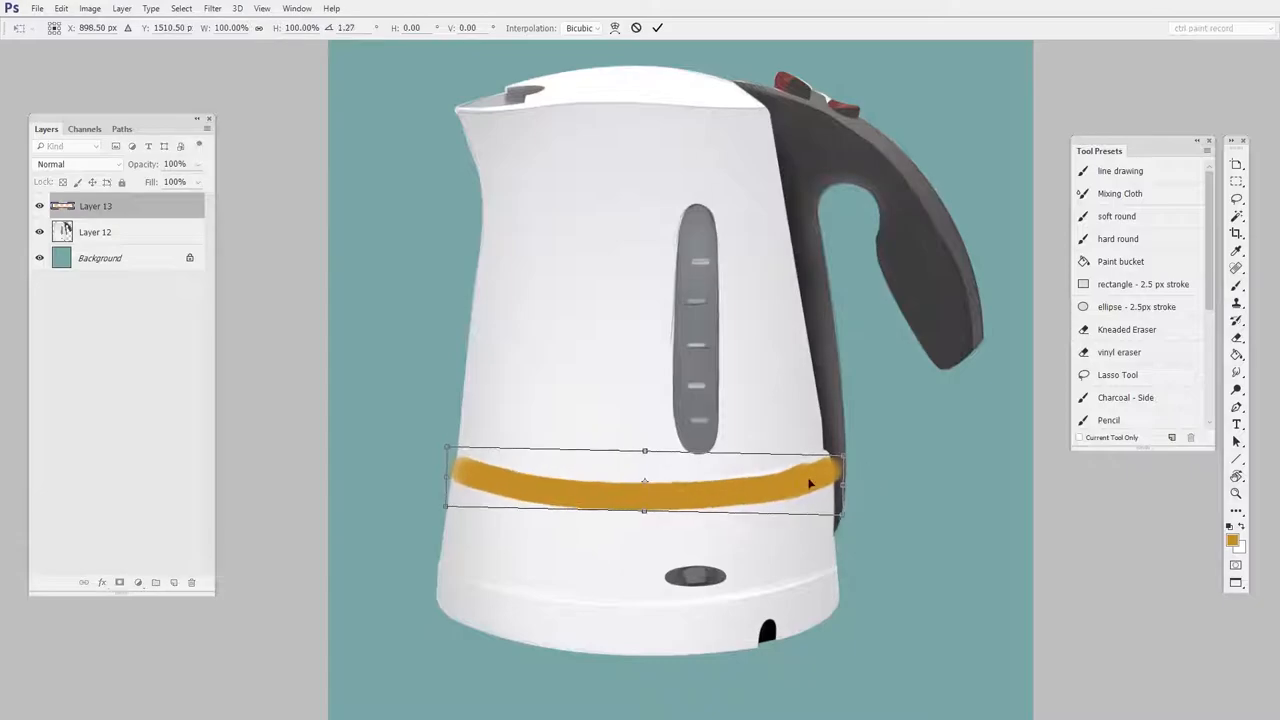
- Tilt the orange stripe with Free Transform so it sits level below the water window
drag(810, 483, 848, 487)
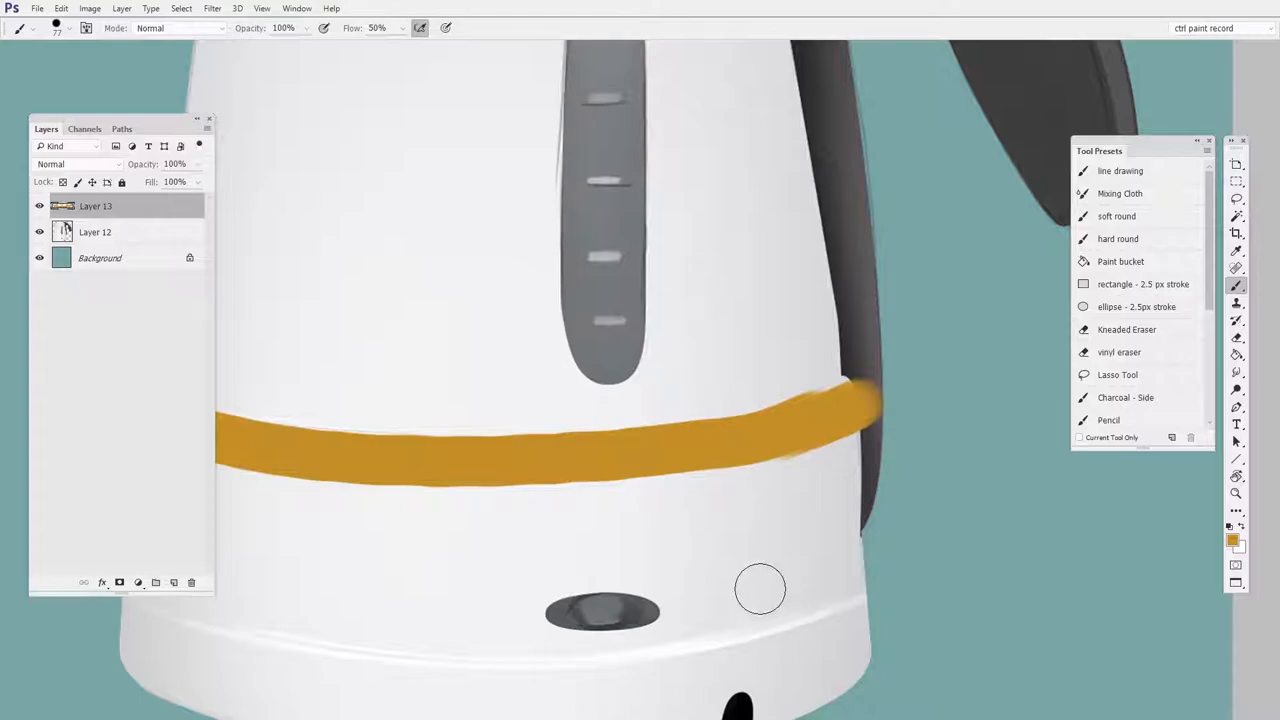
- Erase the stripe's rough lower edge with the Kneaded Eraser preset
click(1121, 352)
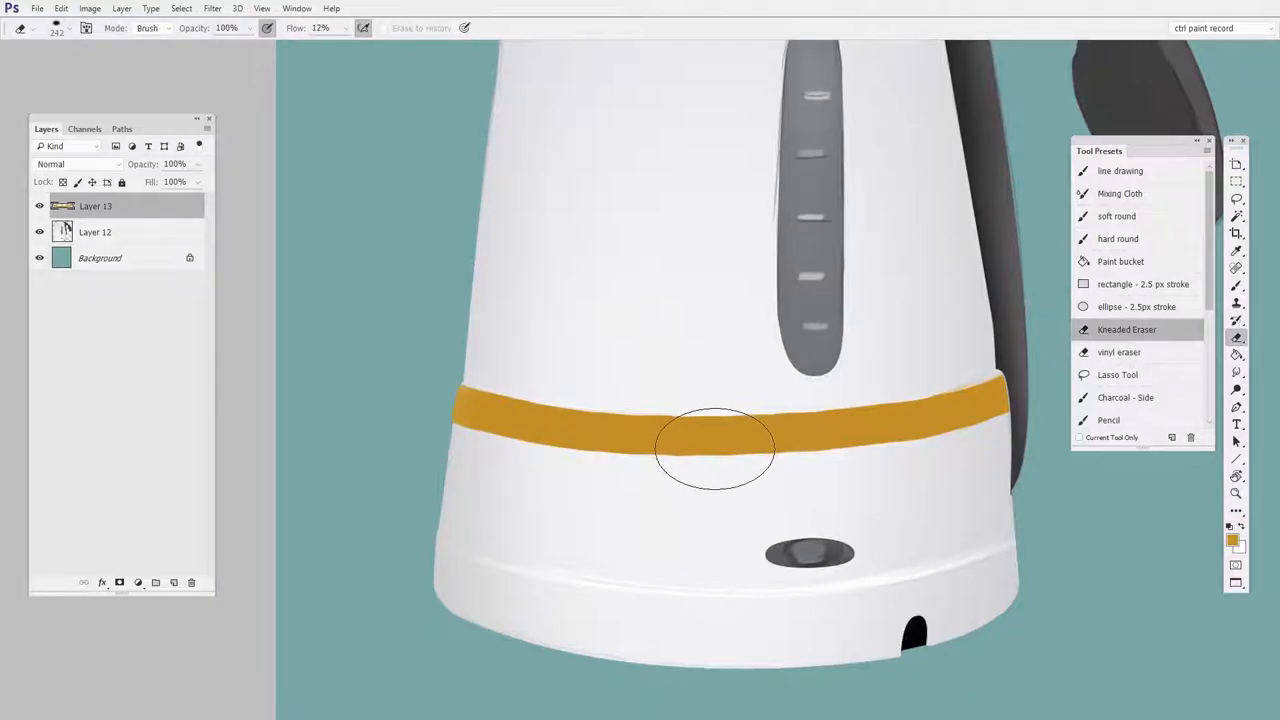
drag(715, 450, 710, 495)
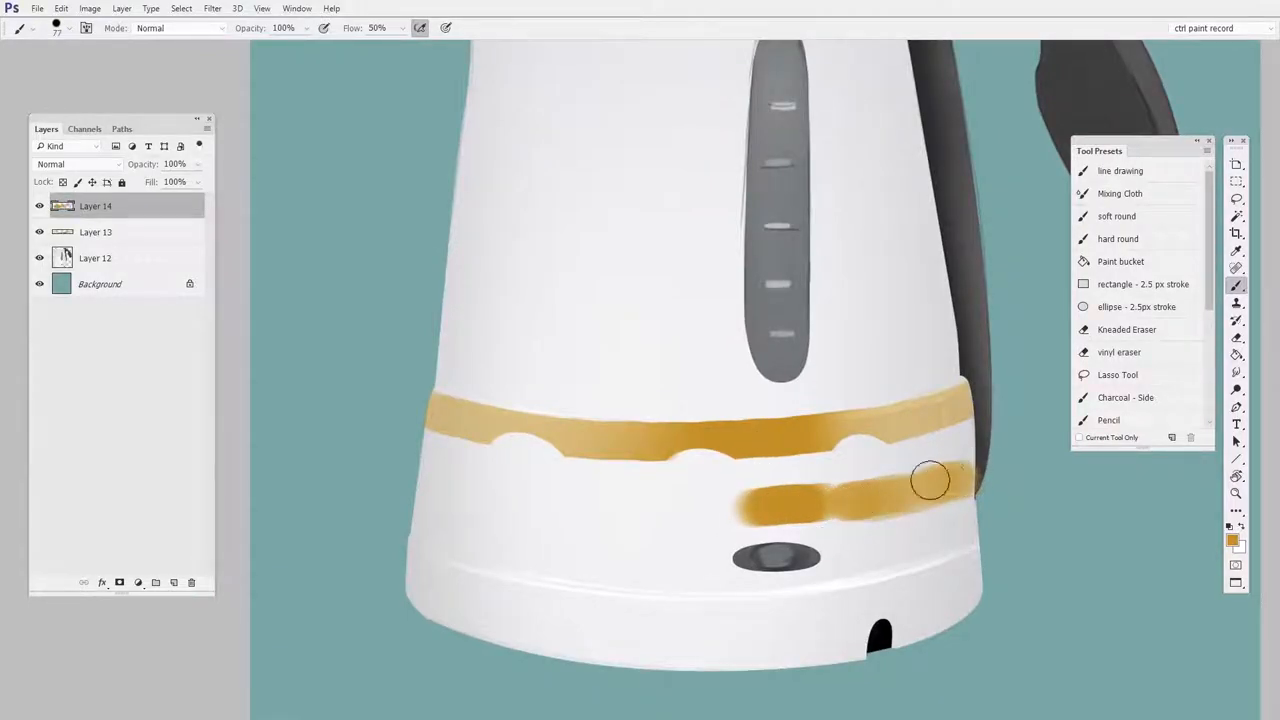
- Add rougher orange strokes around the base band on Layer 14
drag(930, 480, 883, 518)
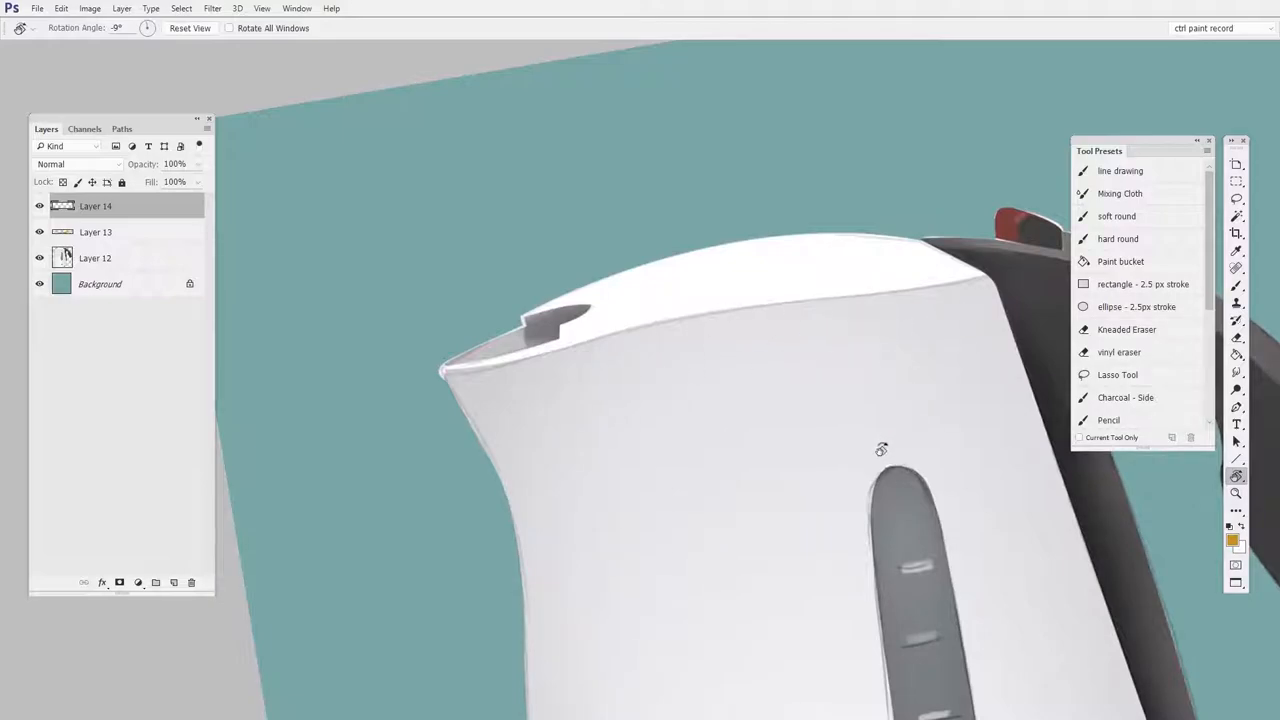
mouse_move(830, 520)
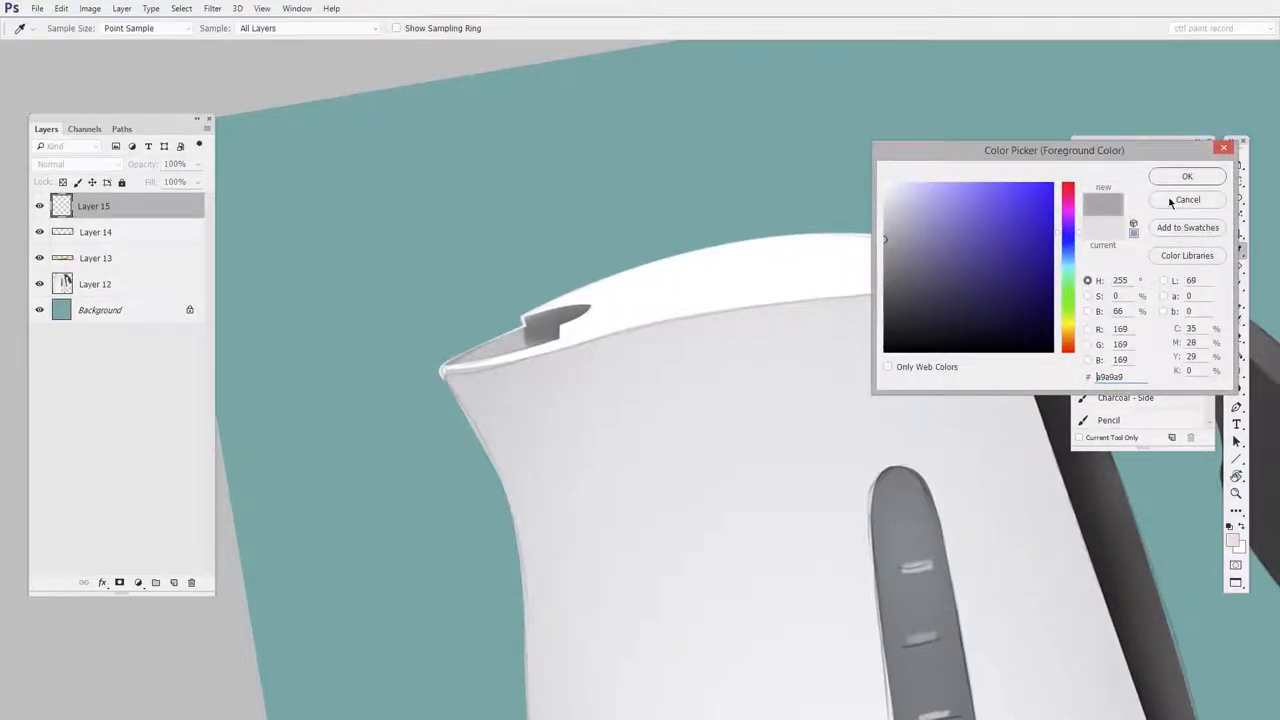
- Confirm gray #a9a9a9 as the foreground colour for Layer 15
click(1185, 200)
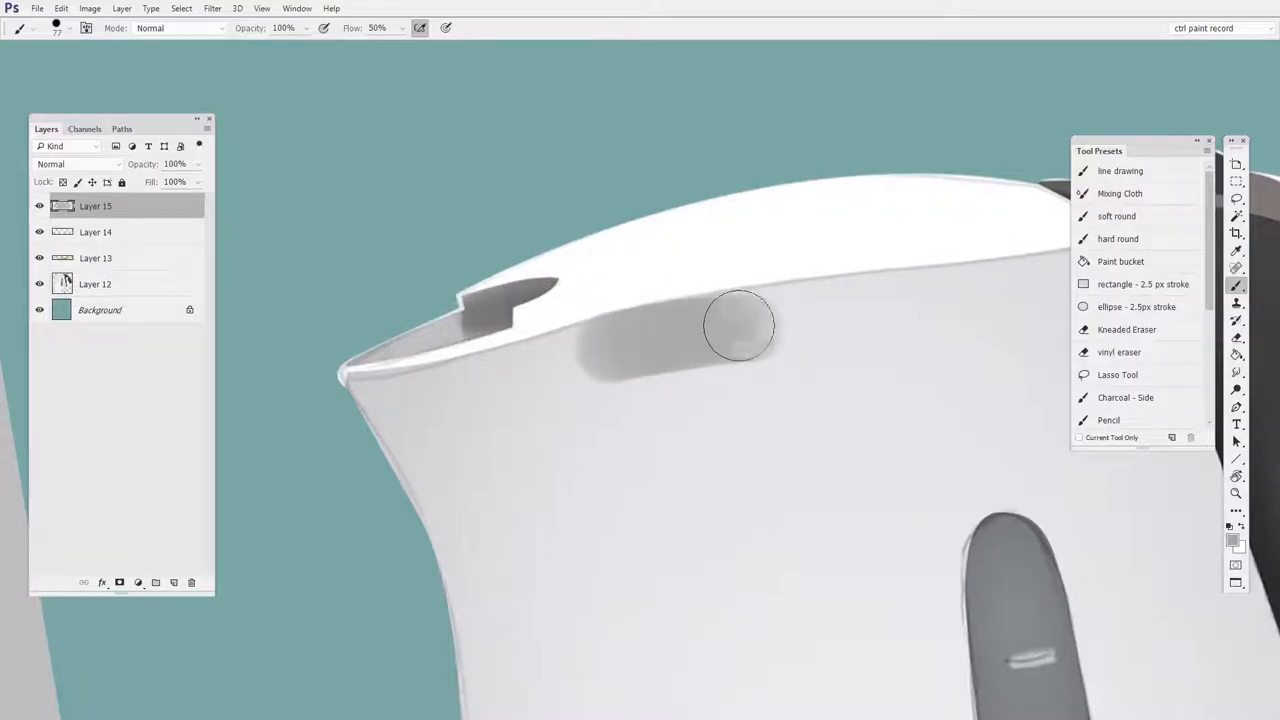
- Paint gray shadow strokes beneath the lid rim from the spout toward the handle
drag(740, 325, 770, 320)
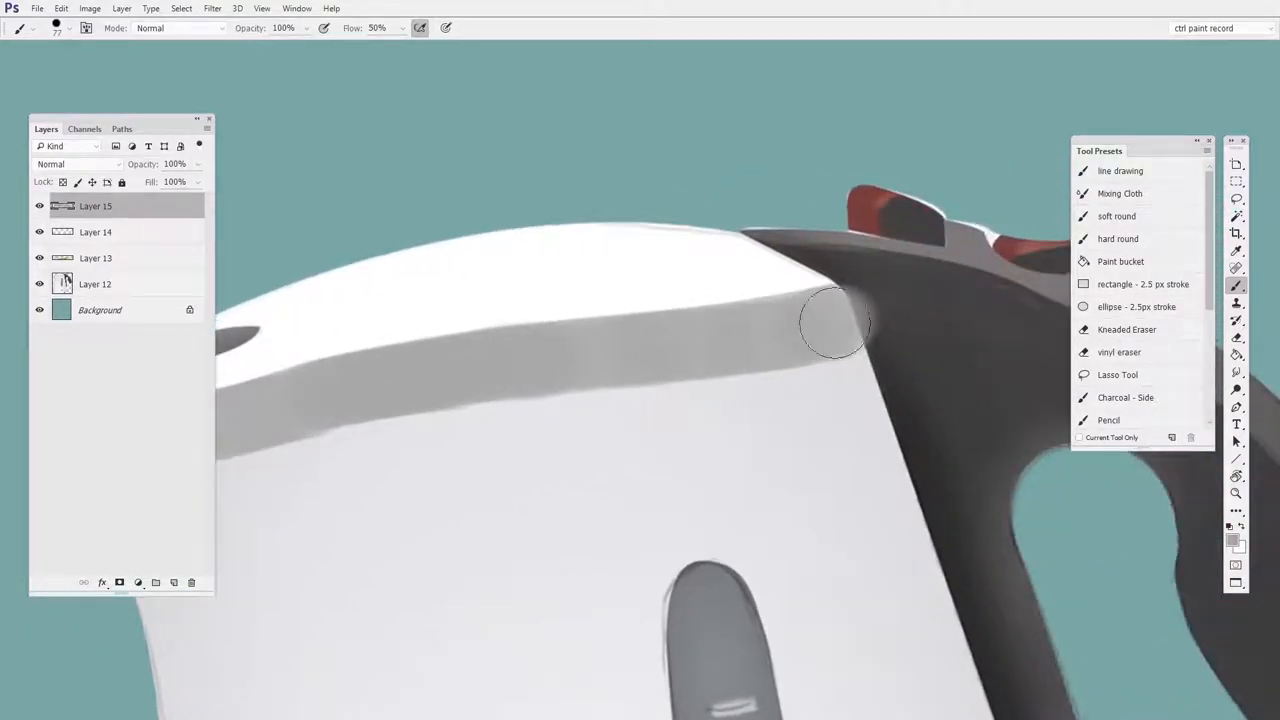
drag(835, 325, 757, 360)
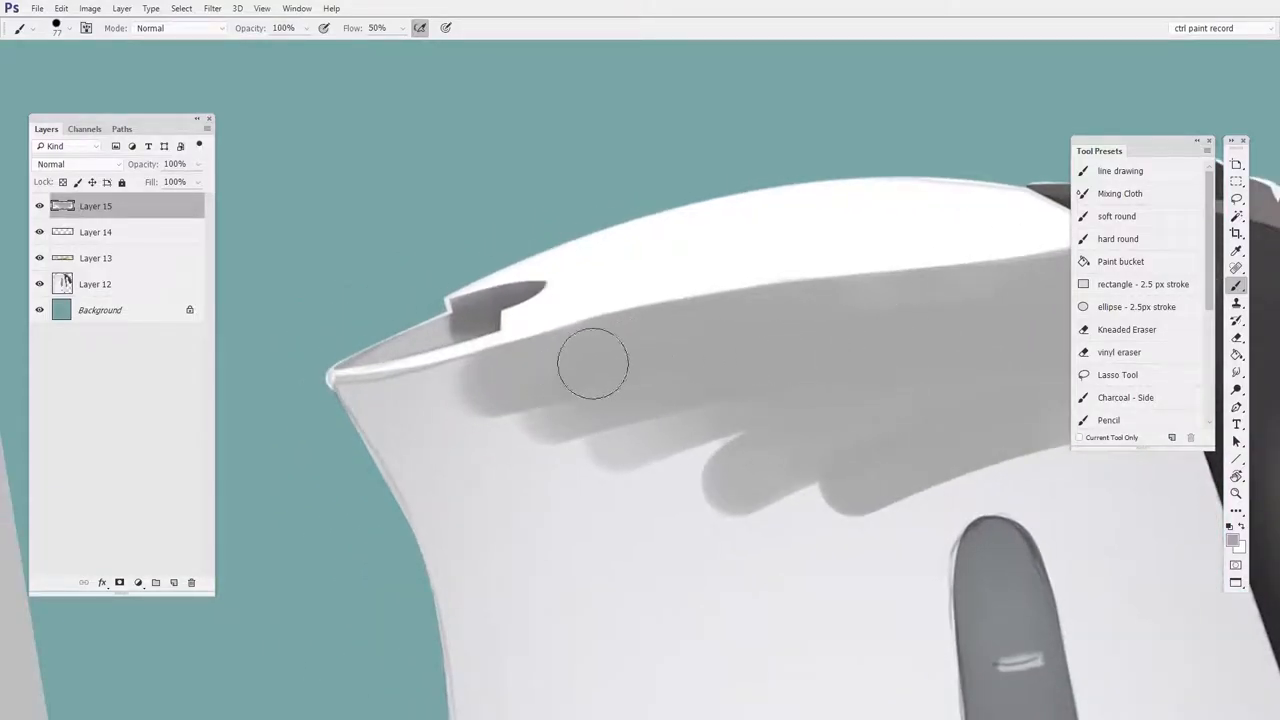
drag(593, 363, 862, 383)
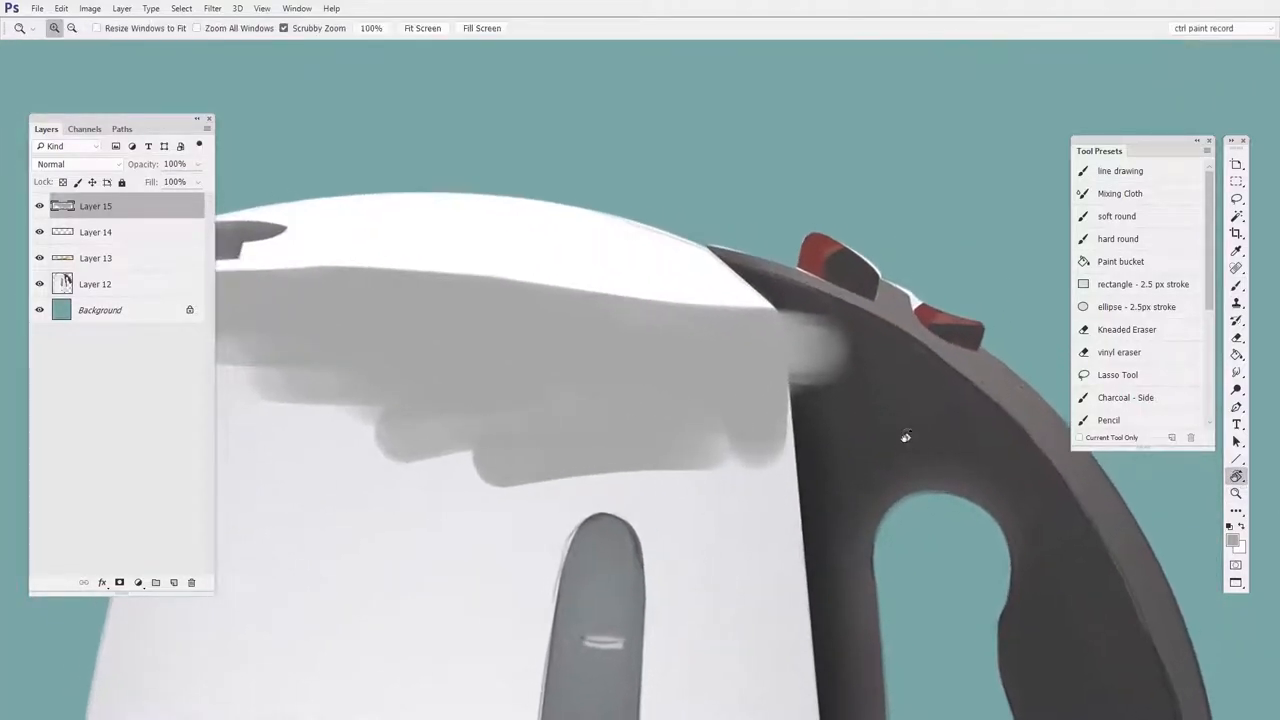
- Trim the gray shadow off the handle with the vinyl eraser preset
click(1119, 352)
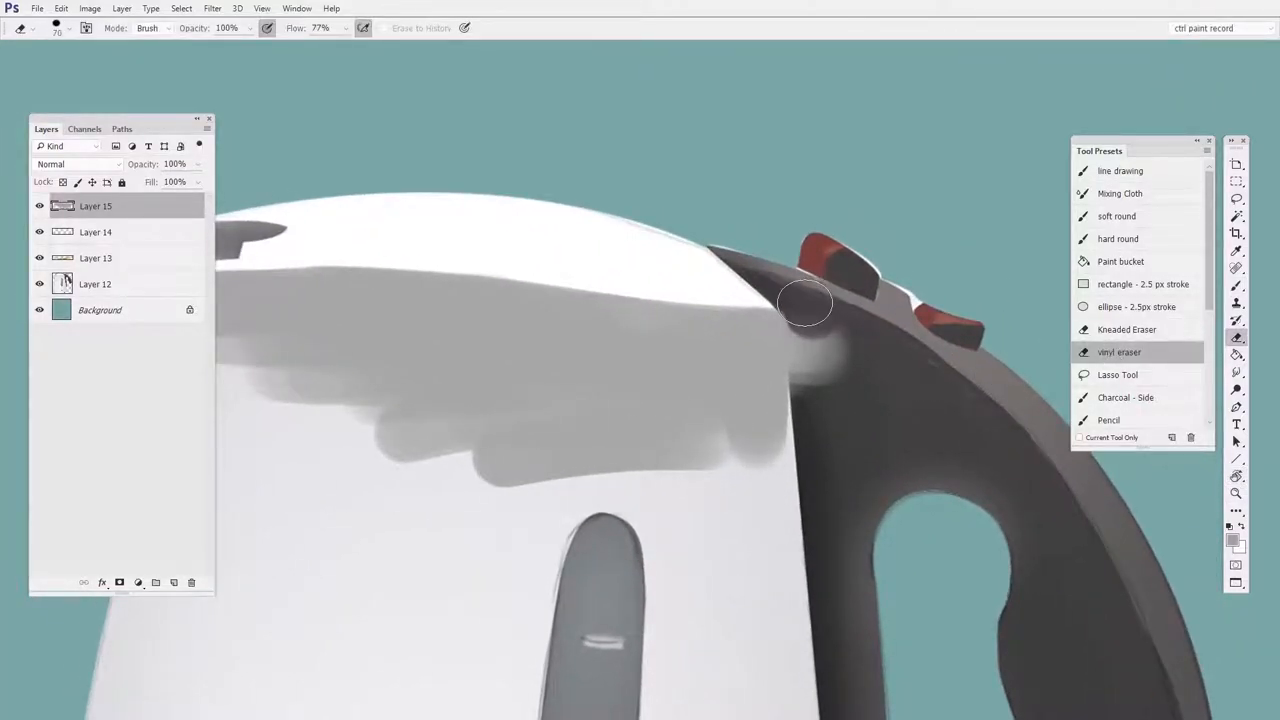
drag(805, 303, 823, 420)
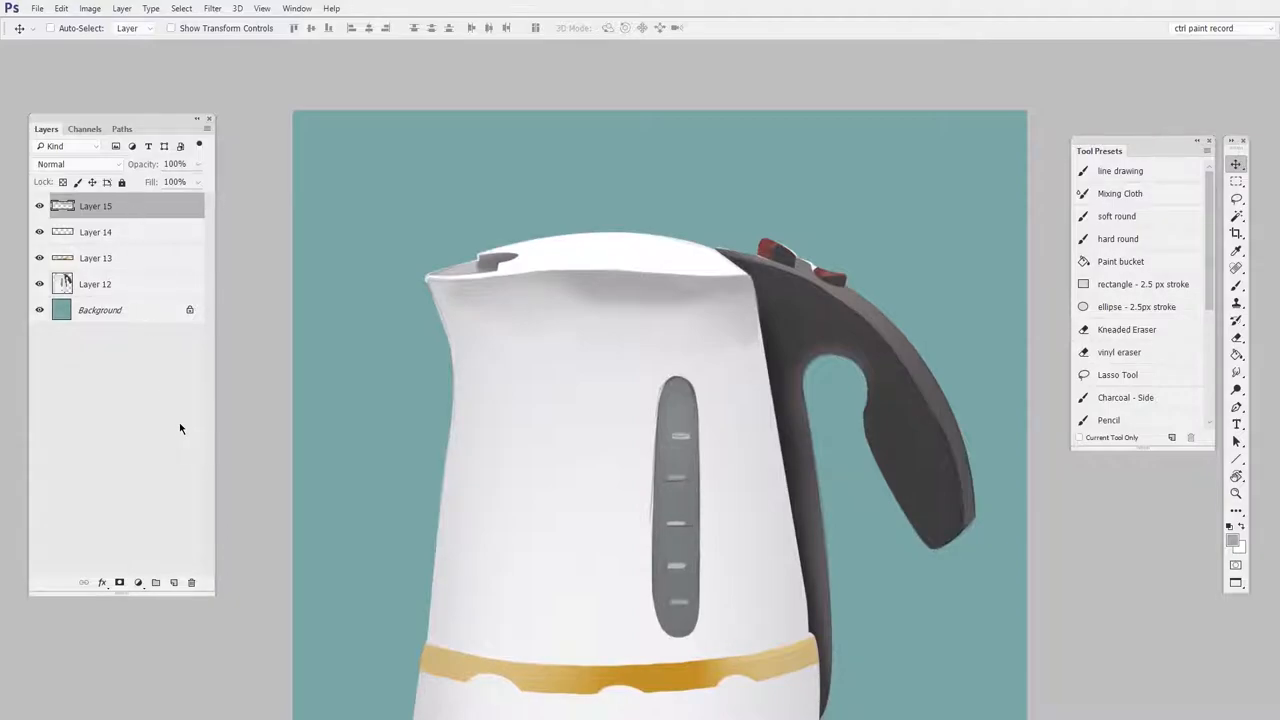
mouse_move(190, 440)
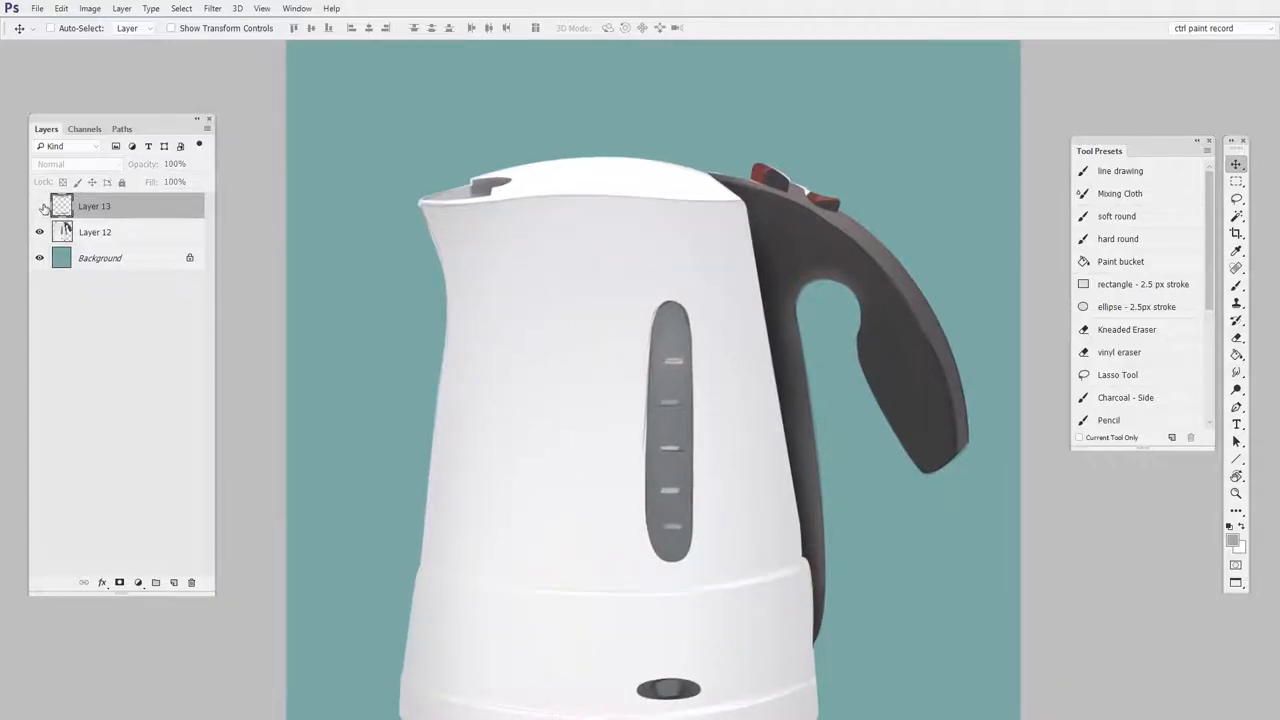
- Toggle the merged paint layer's visibility to compare against the original
click(40, 207)
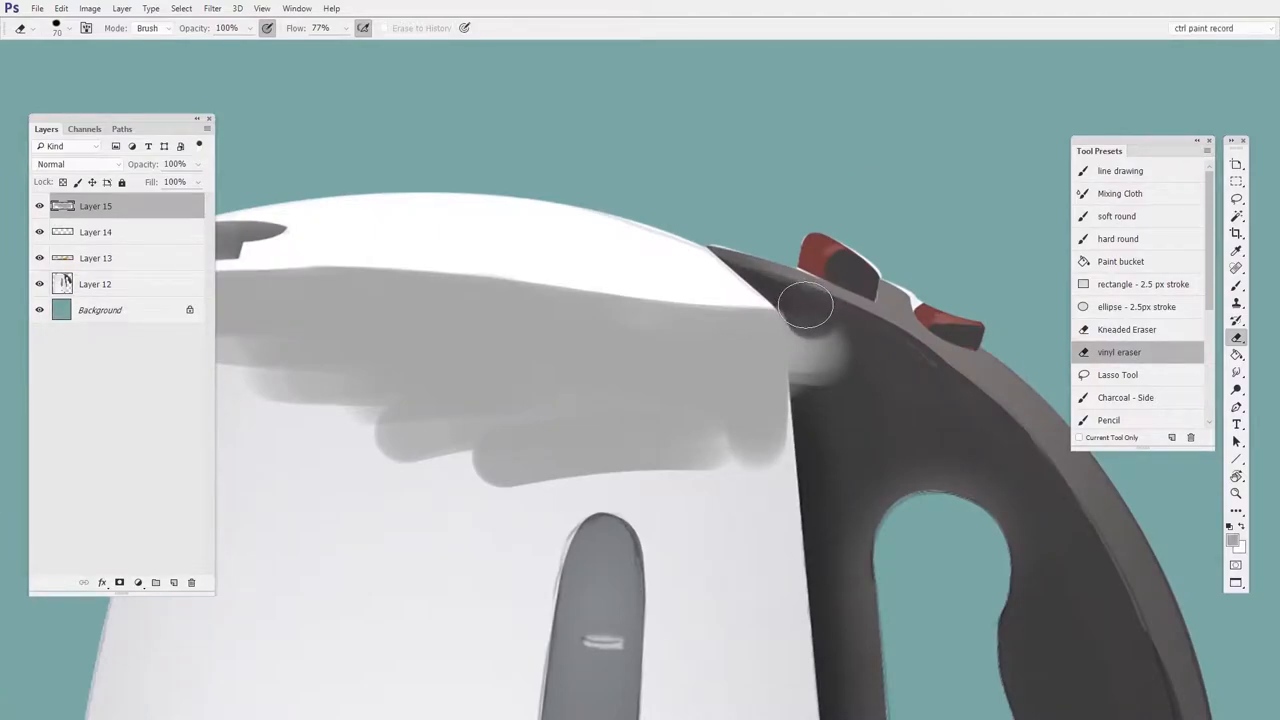
- Erase the remaining gray patch crossing onto the dark handle
drag(805, 305, 823, 413)
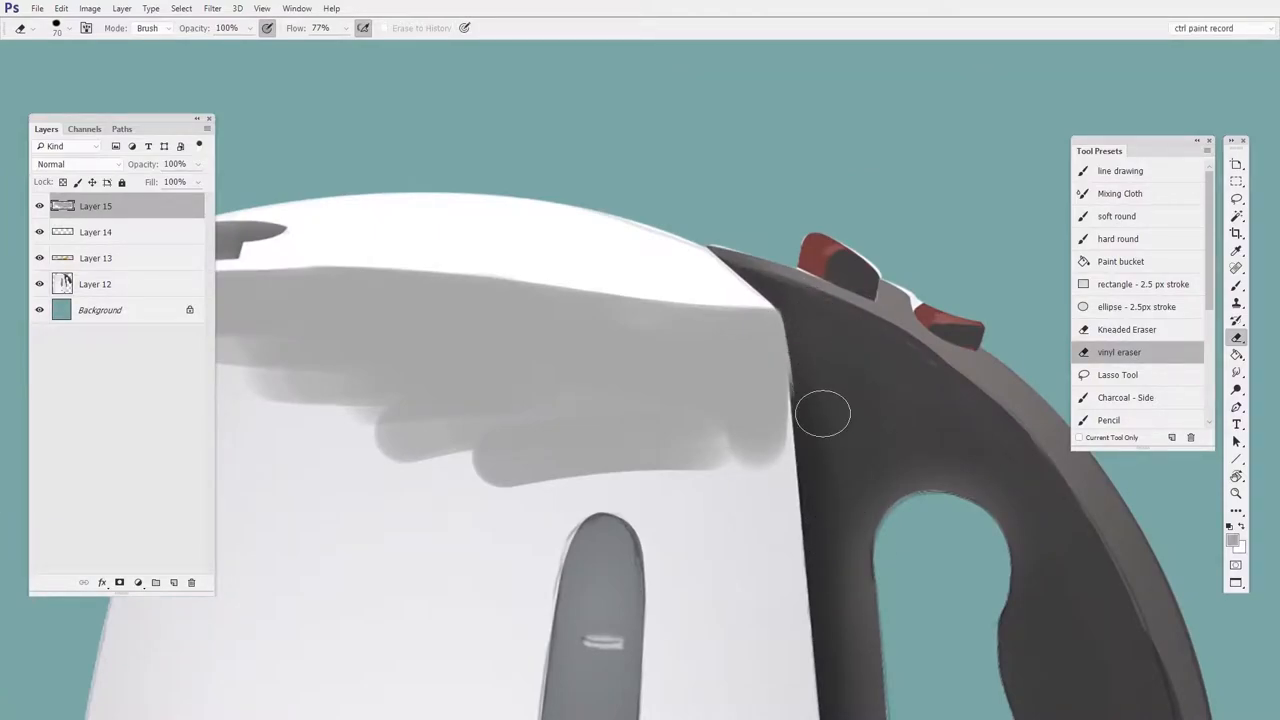